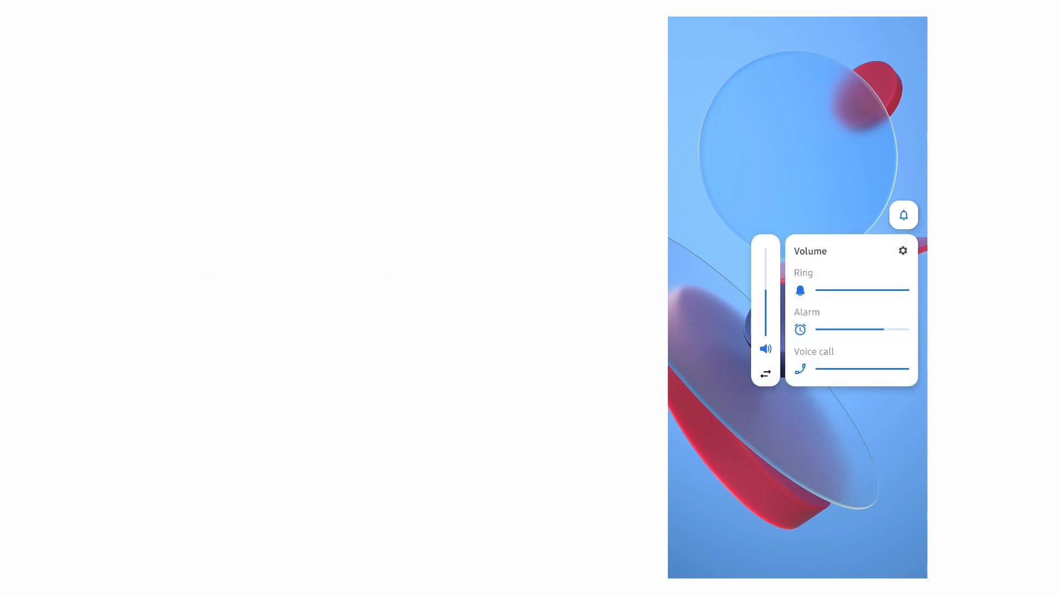
Cycle the side-mounted volume panel themes: split panel, pill slider, four-slider grid, separate cards, top bar slider
{"action": "left_click", "coordinate": [765, 374]}
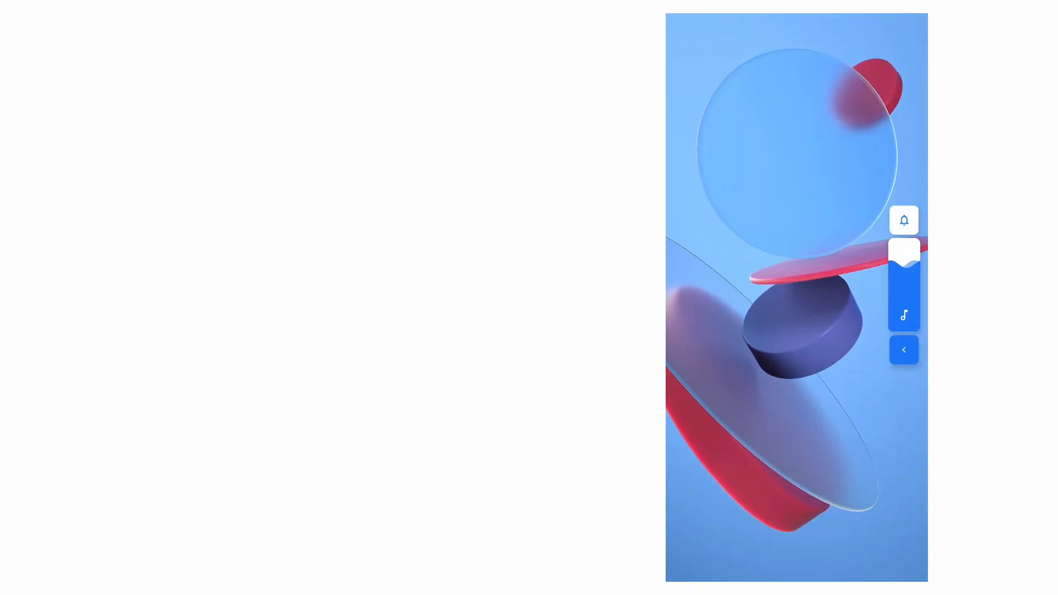
{"action": "left_click", "coordinate": [904, 349]}
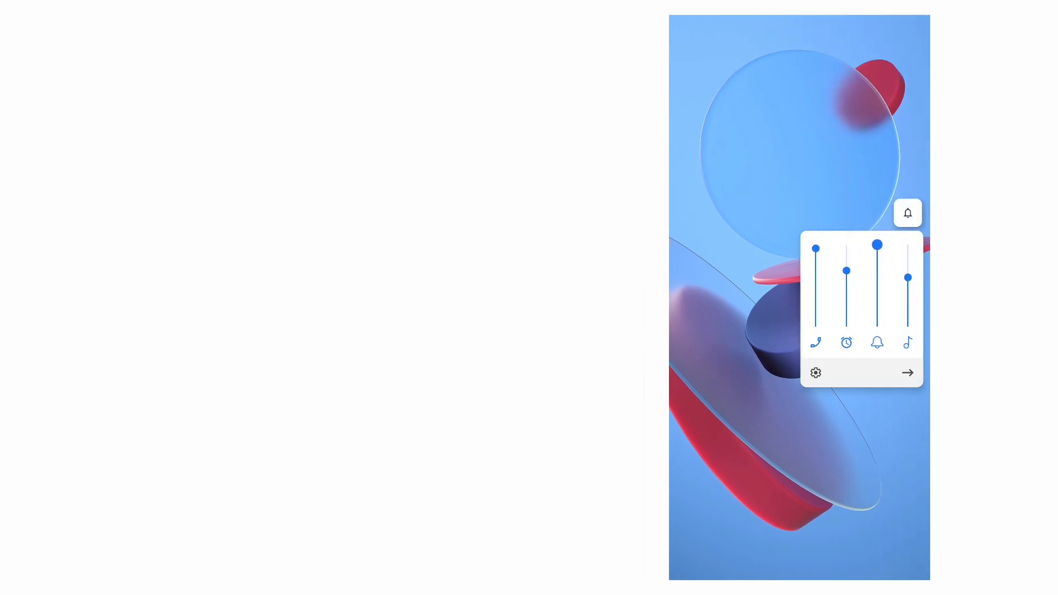
{"action": "left_click", "coordinate": [906, 372]}
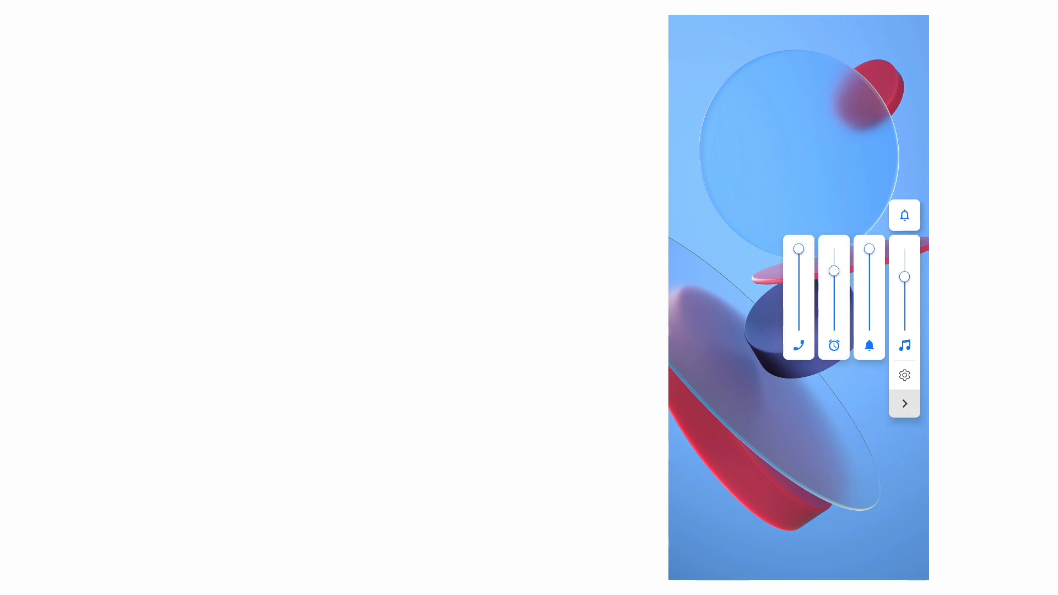
{"action": "left_click", "coordinate": [904, 404]}
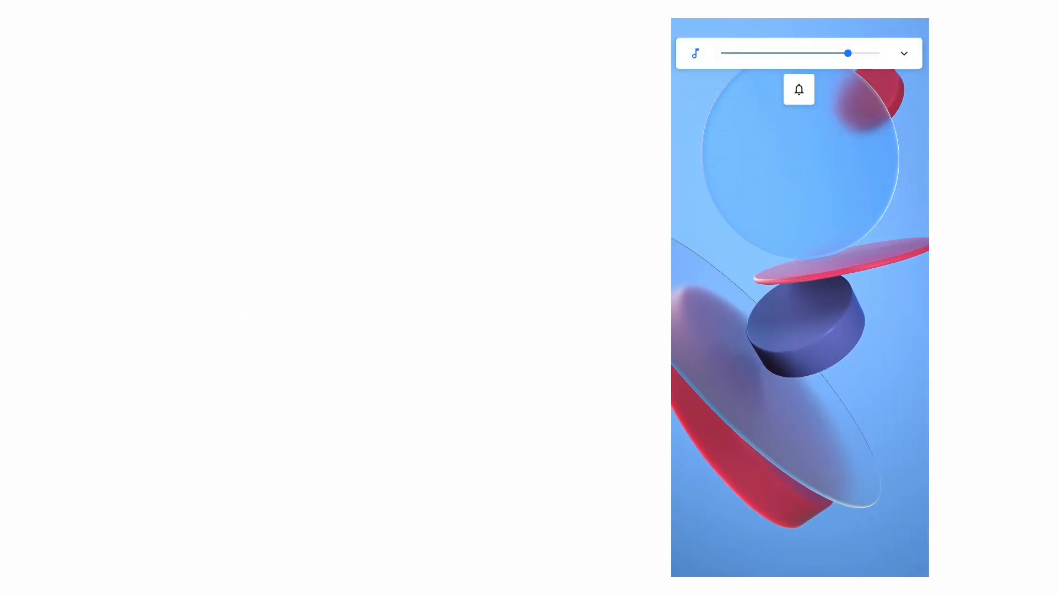
Cycle the One UI horizontal themes and expand the media bar into media, ring, alarm and voice call sliders
{"action": "left_click", "coordinate": [904, 53]}
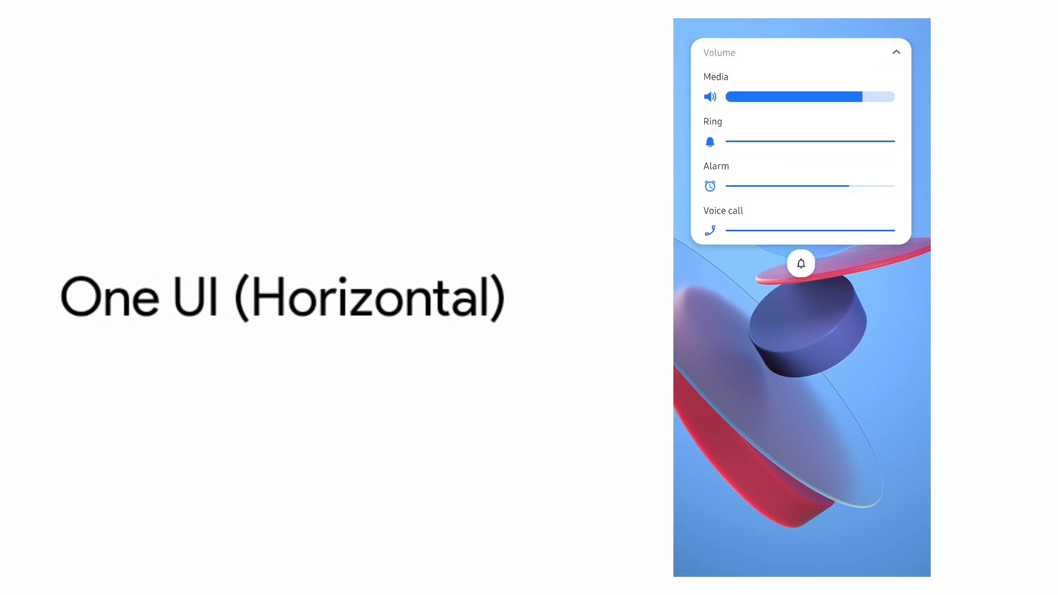
{"action": "left_click", "coordinate": [897, 51]}
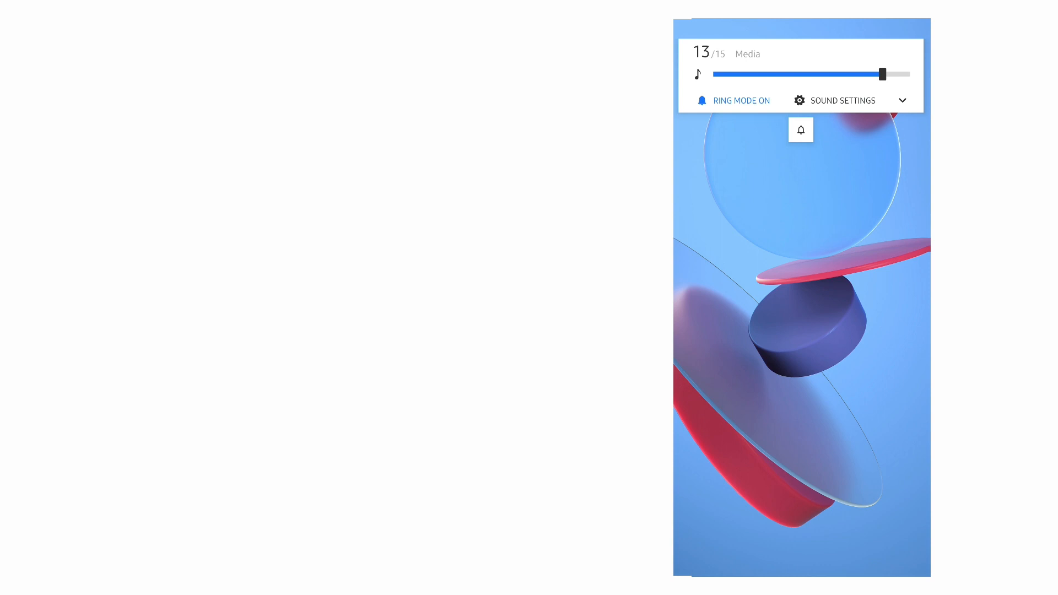
{"action": "left_click", "coordinate": [903, 100]}
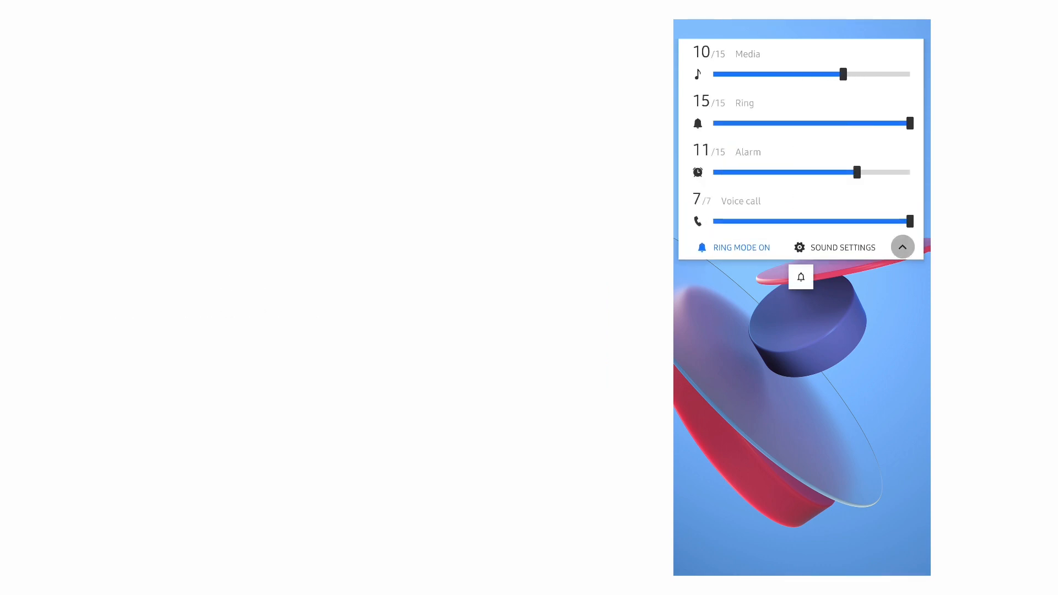
{"action": "left_click", "coordinate": [903, 246]}
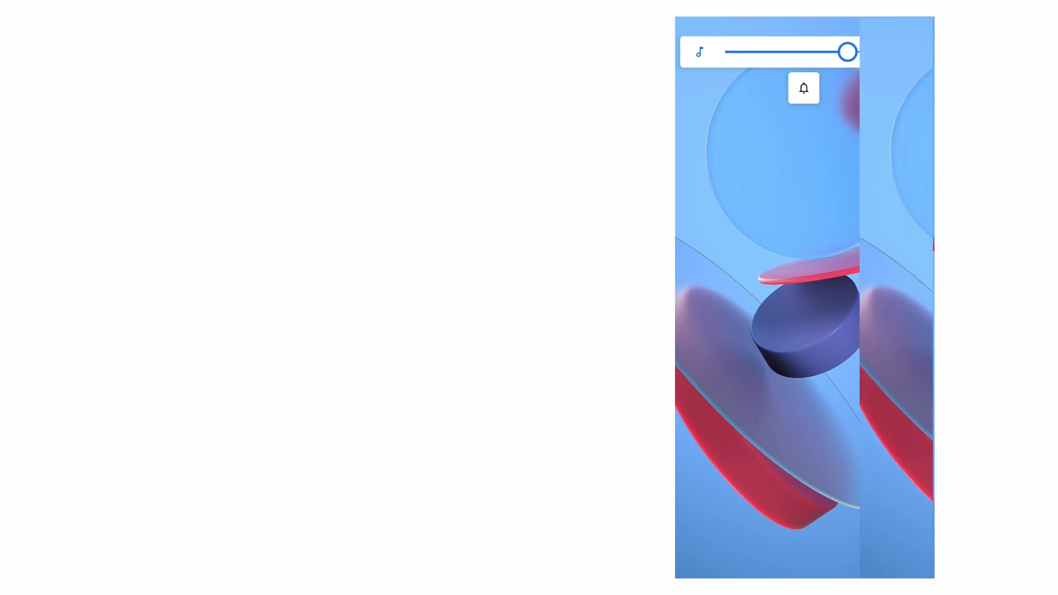